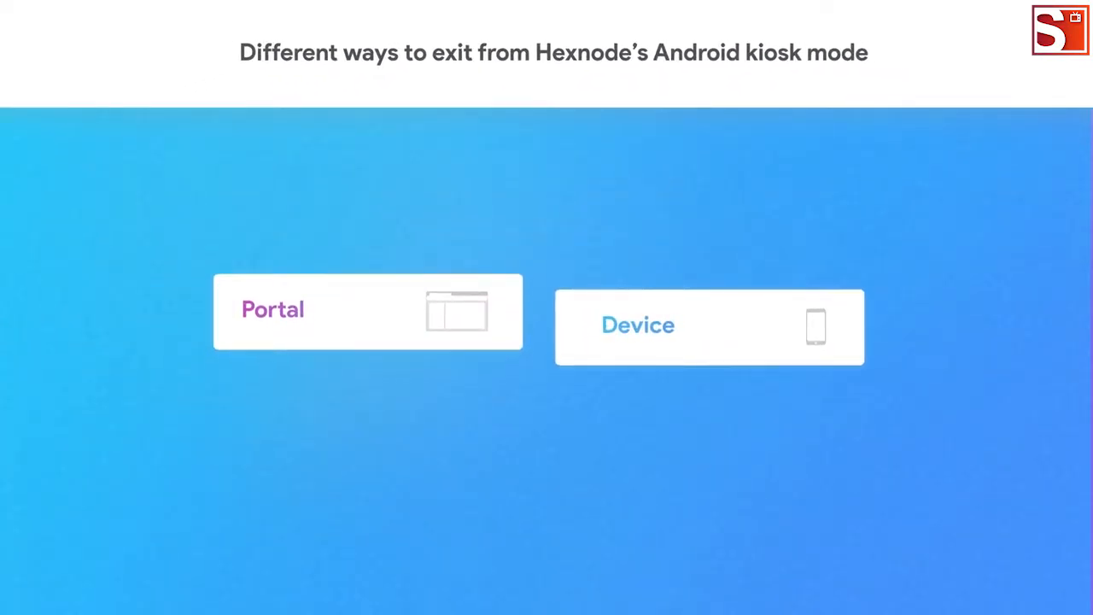
Step: View the KIOSK Global Settings under Admin > General Settings while the device shows 'Enter password to exit'
{"action": "left_click", "coordinate": [367, 311]}
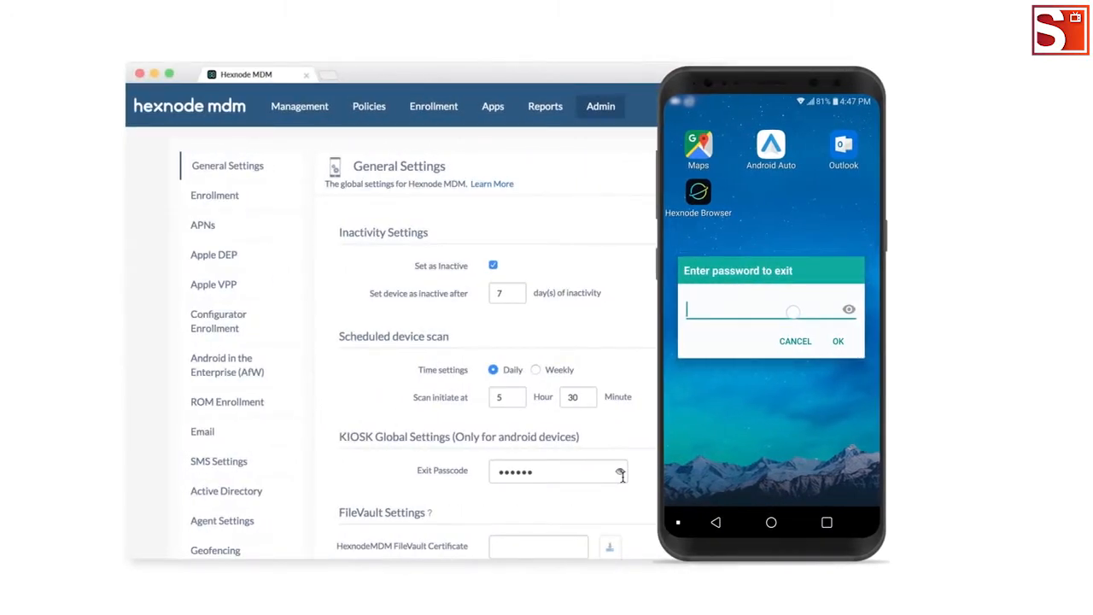
{"action": "left_click", "coordinate": [622, 472]}
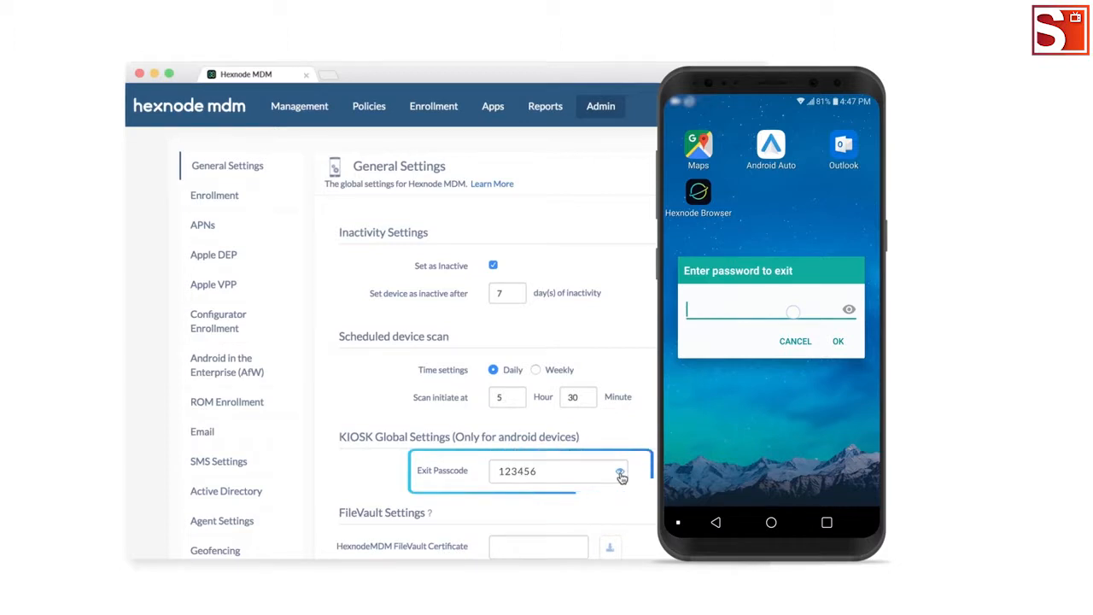
{"action": "left_click", "coordinate": [768, 309]}
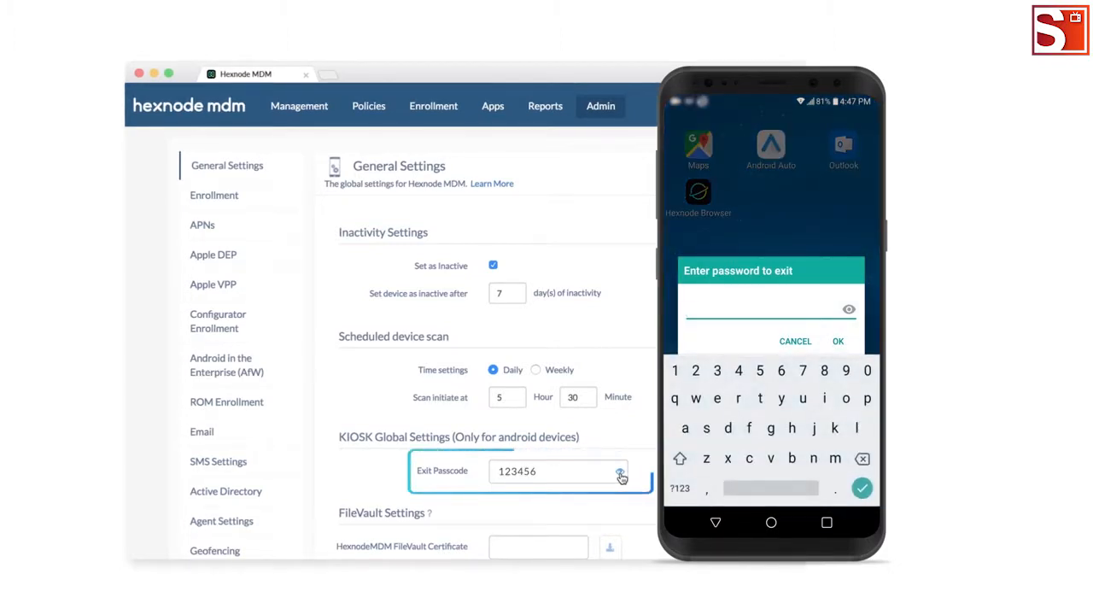
{"action": "left_click", "coordinate": [365, 106]}
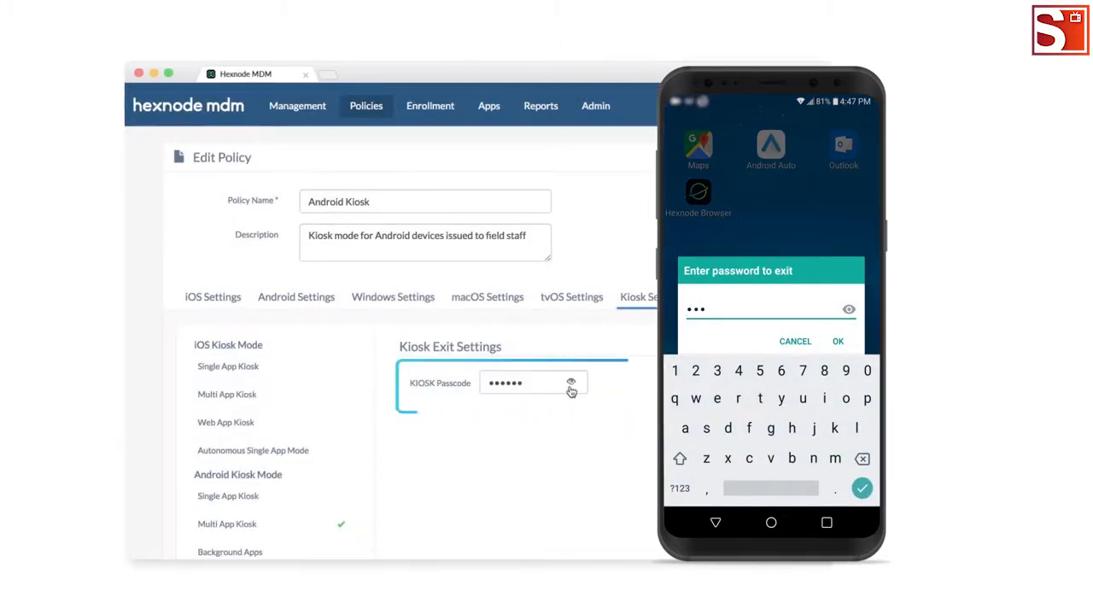
{"action": "left_click", "coordinate": [570, 382]}
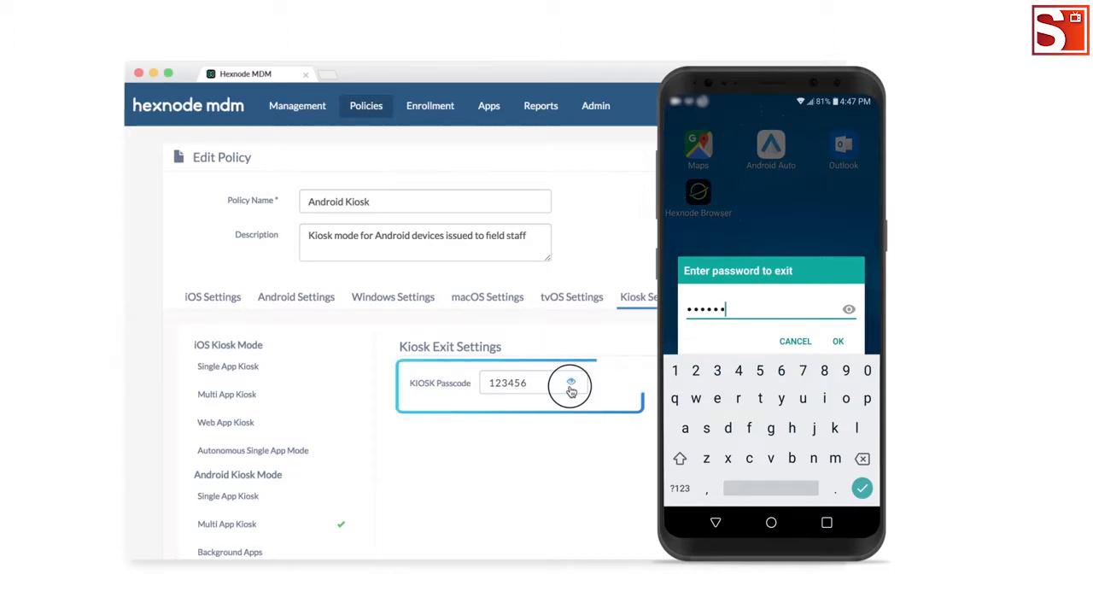
{"action": "left_click", "coordinate": [837, 342]}
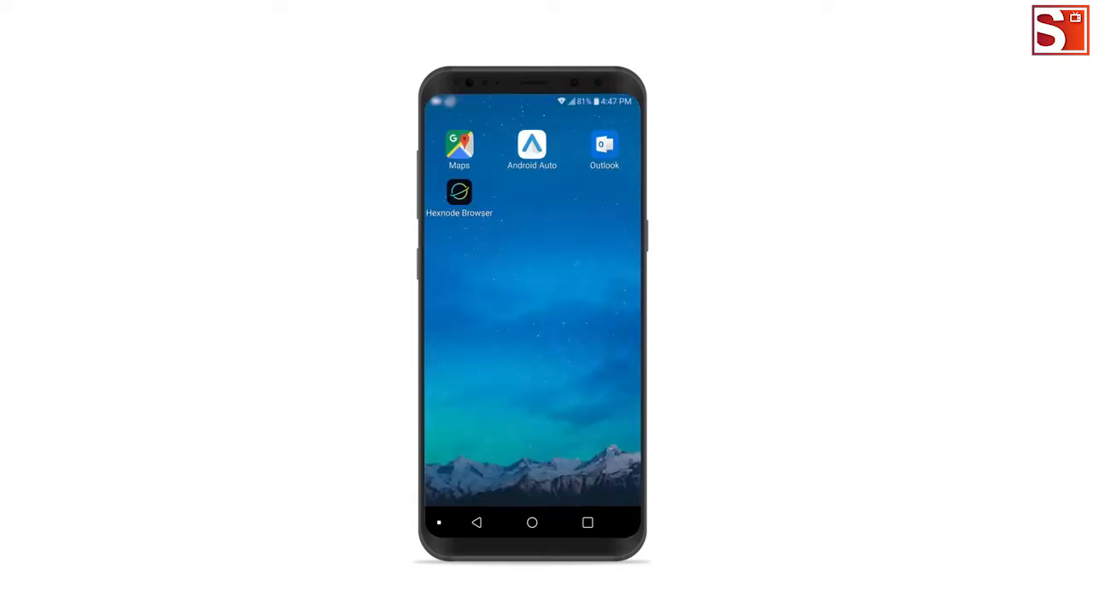
Step: Enter the exit passcode on the phone's exit prompt and confirm to leave kiosk mode
{"action": "left_click", "coordinate": [460, 144]}
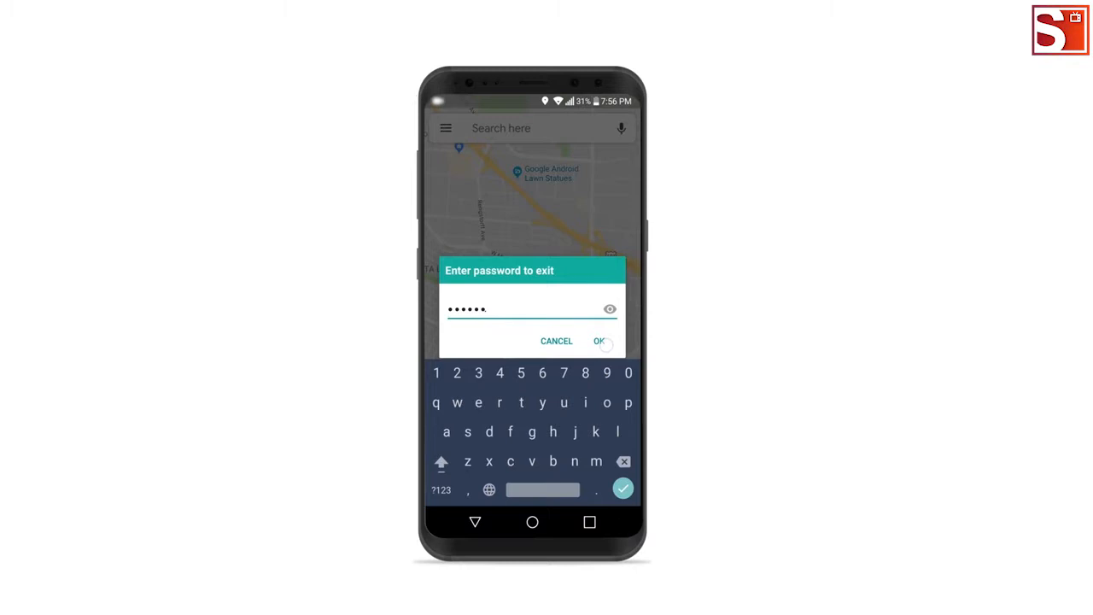
{"action": "left_click", "coordinate": [597, 342]}
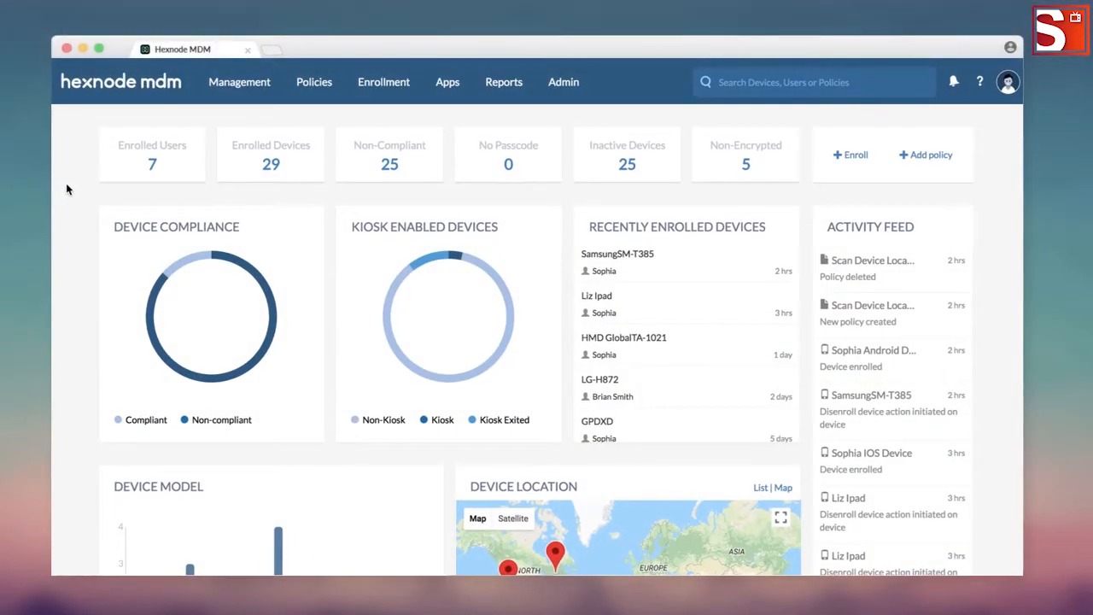
{"action": "mouse_move", "coordinate": [162, 119]}
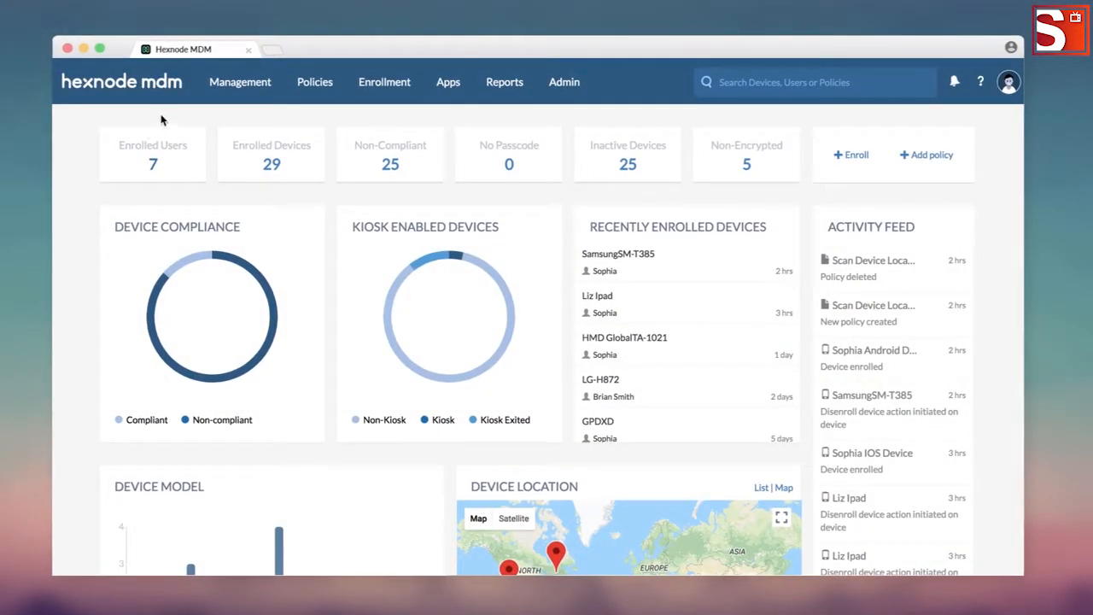
Step: Disable Kiosk Mode on LG-H872 from Management > Devices, confirmed with the account password
{"action": "left_click", "coordinate": [239, 82]}
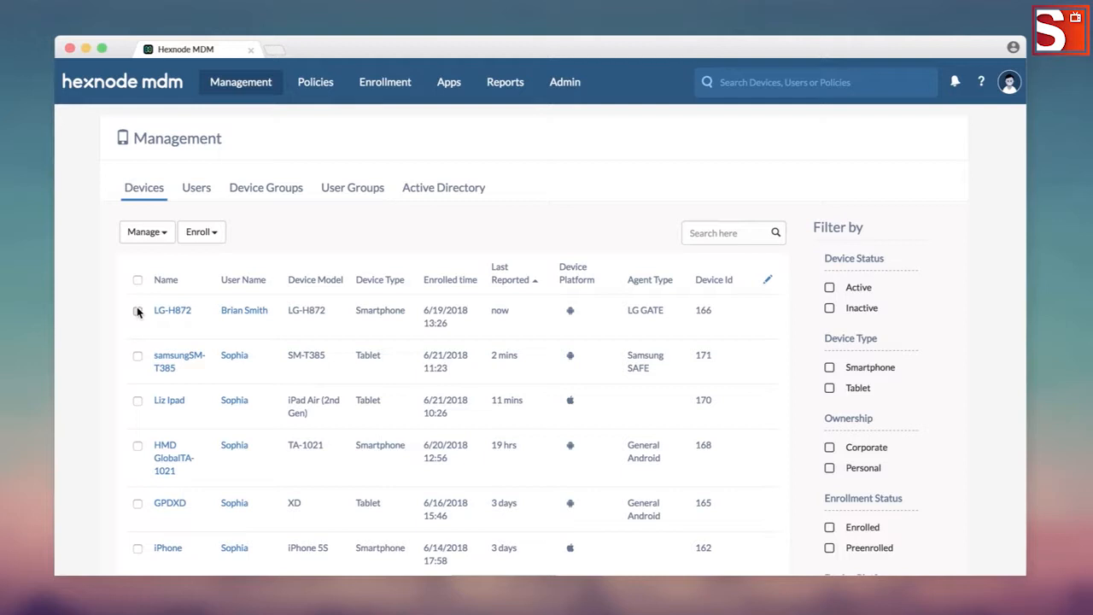
{"action": "left_click", "coordinate": [143, 232]}
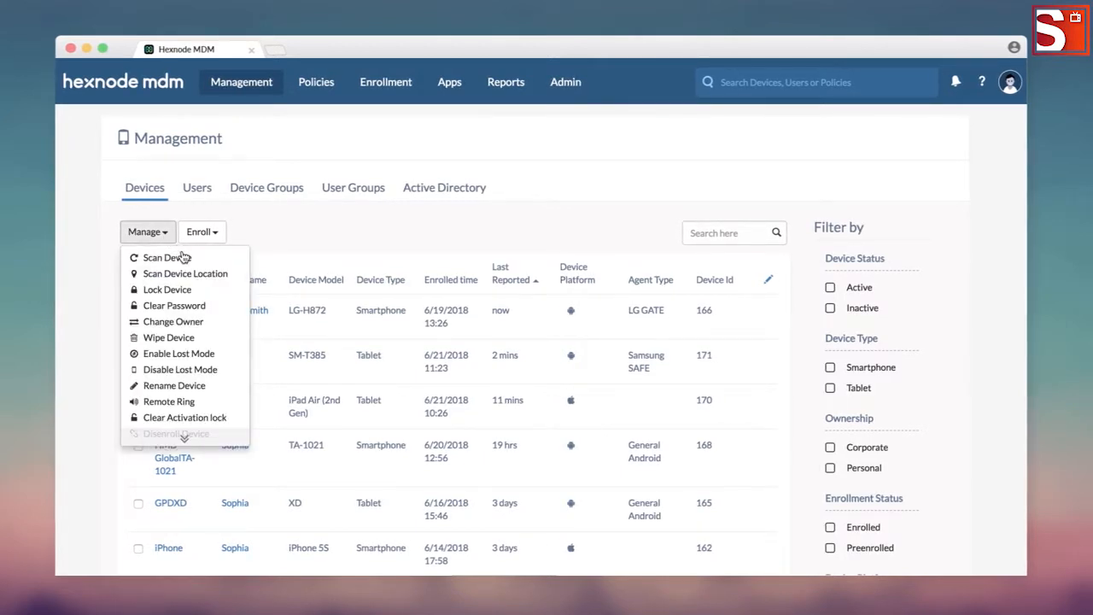
{"action": "scroll", "scroll_direction": "down", "scroll_amount": 3}
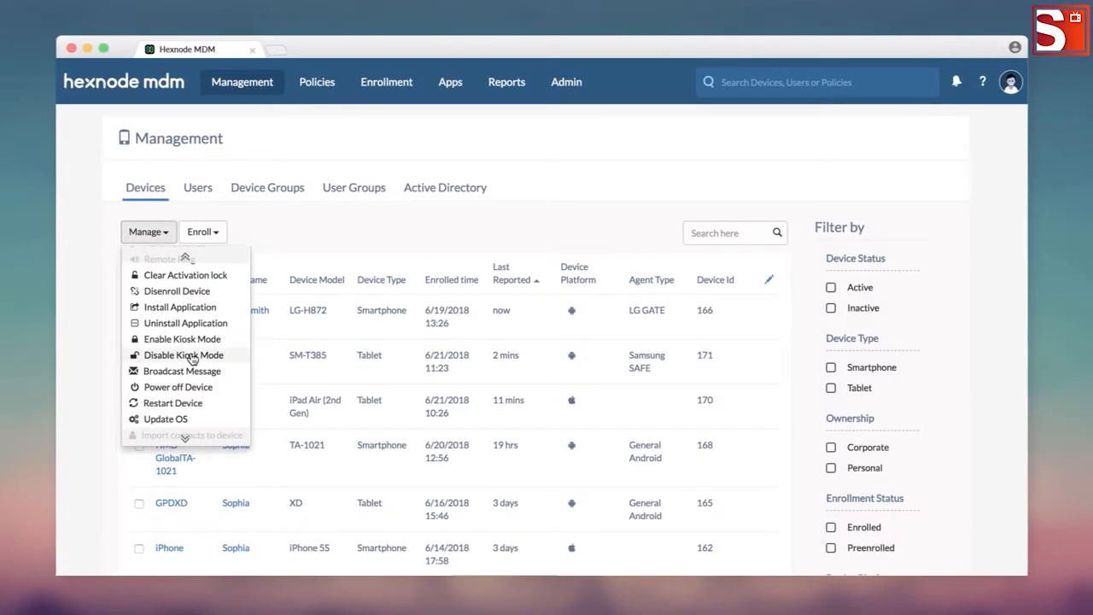
{"action": "left_click", "coordinate": [184, 353]}
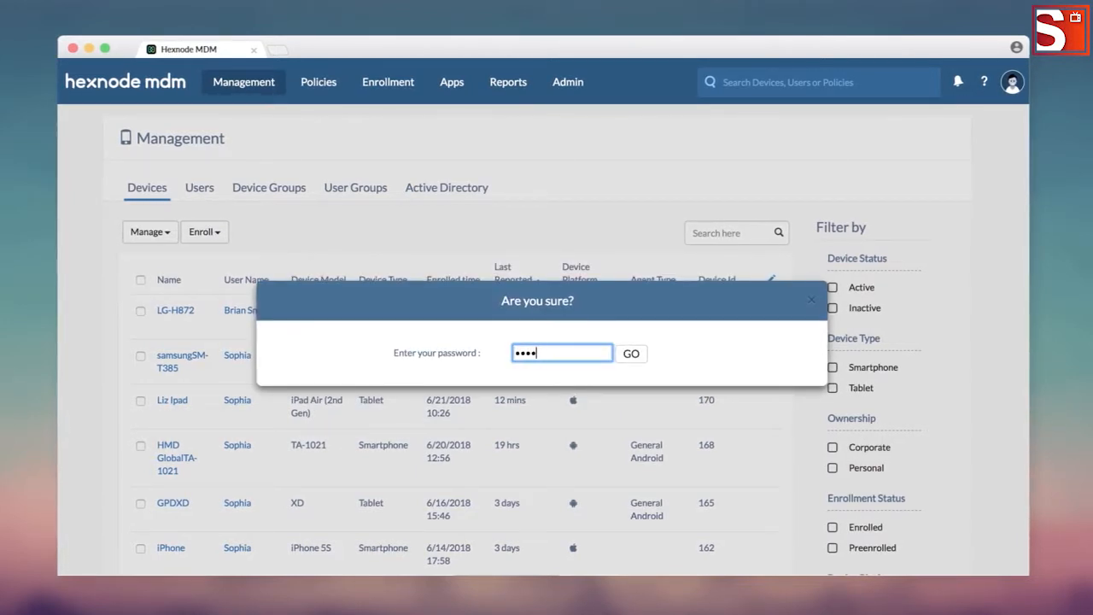
{"action": "left_click", "coordinate": [630, 352]}
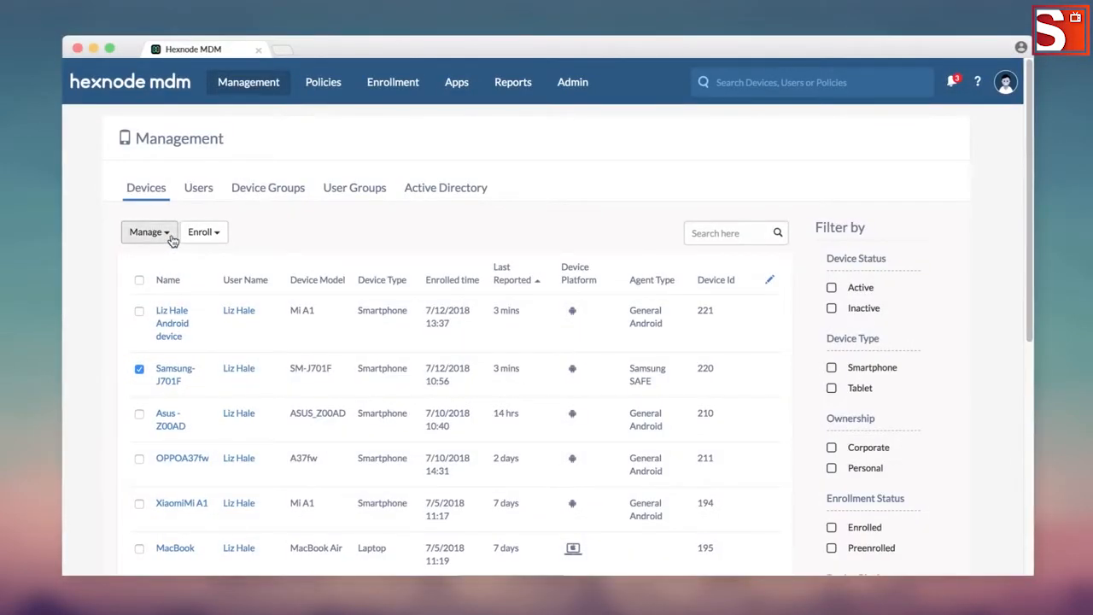
Step: Enable Kiosk Mode on Samsung-J701F, continuing and confirming with the account password
{"action": "left_click", "coordinate": [147, 232]}
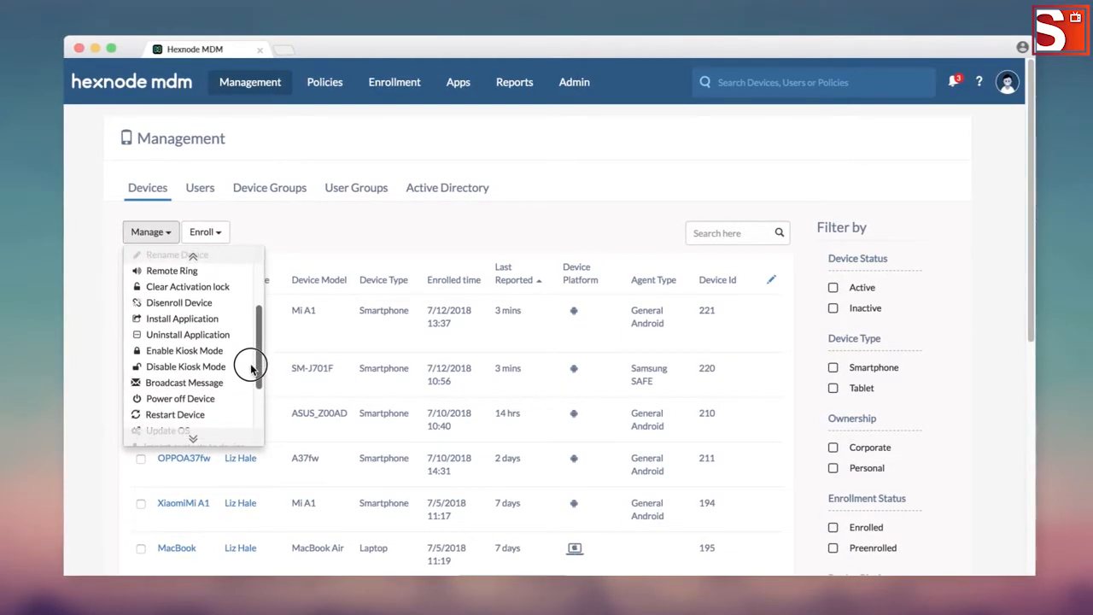
{"action": "left_click", "coordinate": [150, 232]}
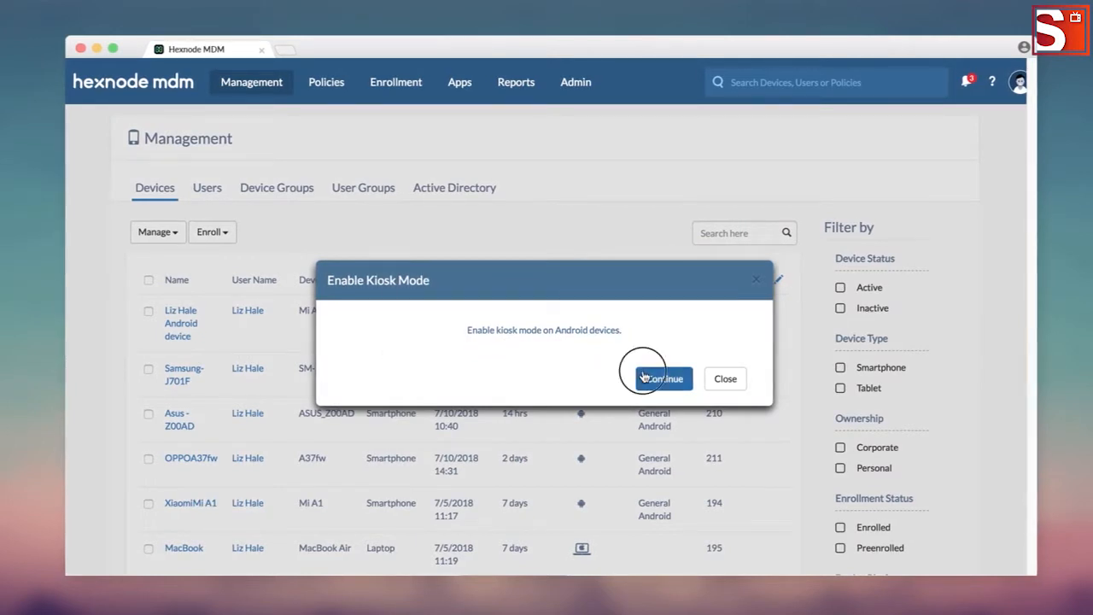
{"action": "left_click", "coordinate": [663, 379]}
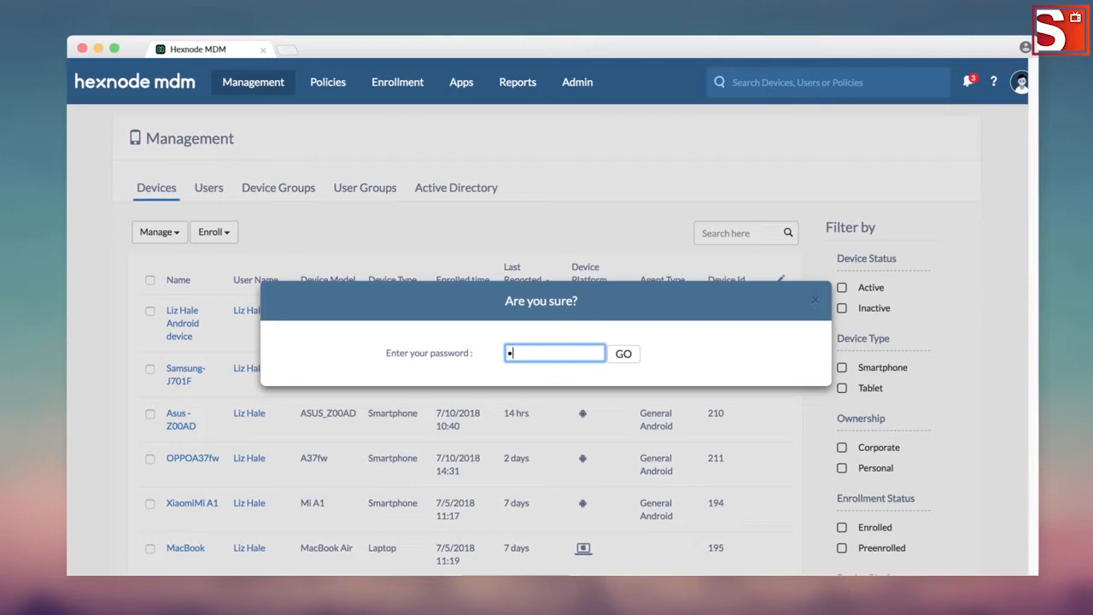
{"action": "type", "text": "password"}
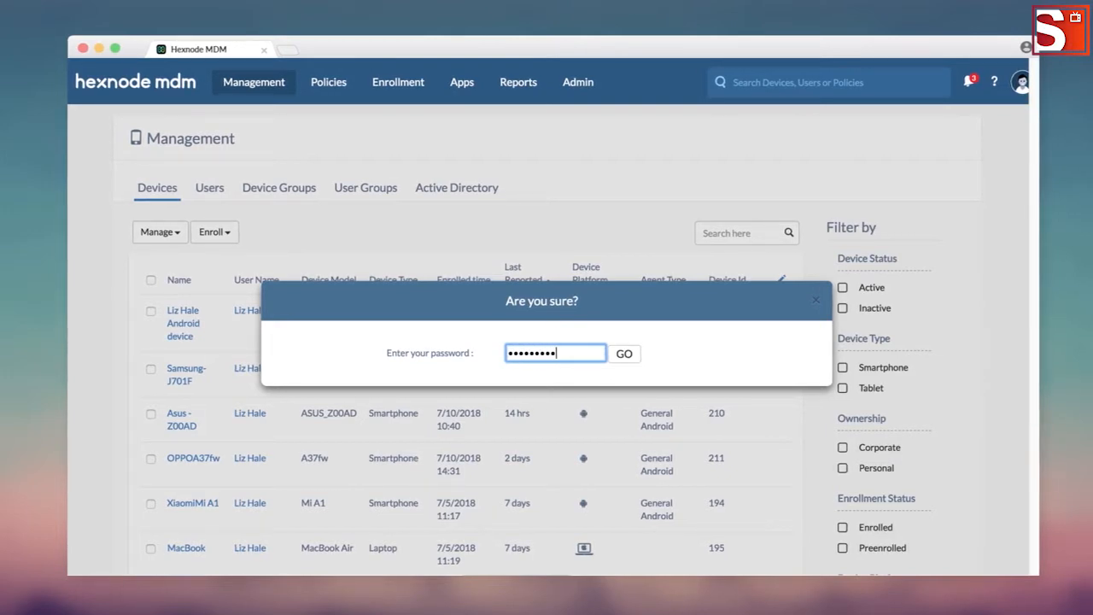
{"action": "left_click", "coordinate": [625, 354]}
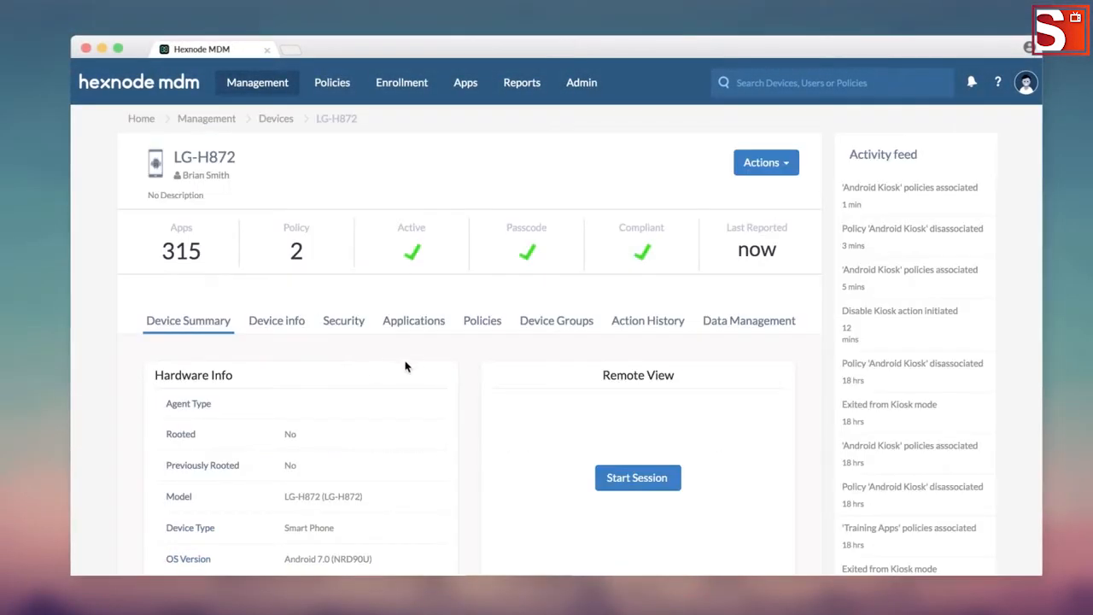
Step: Disassociate the Android Kiosk policy from LG-H872's Policies tab, leaving only Training Apps
{"action": "left_click", "coordinate": [482, 321]}
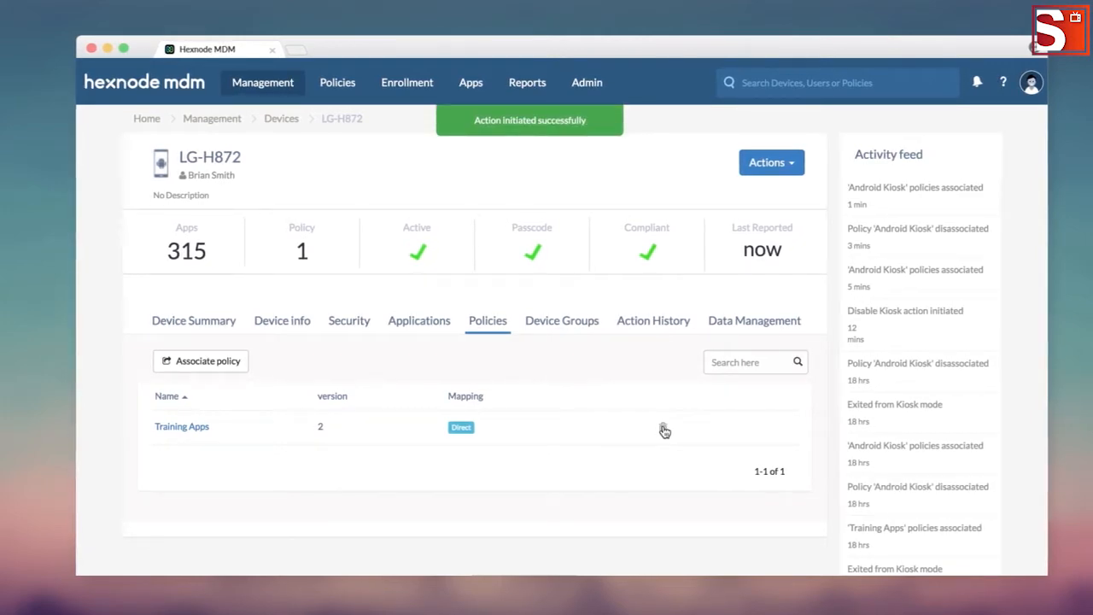
{"action": "left_click", "coordinate": [267, 82]}
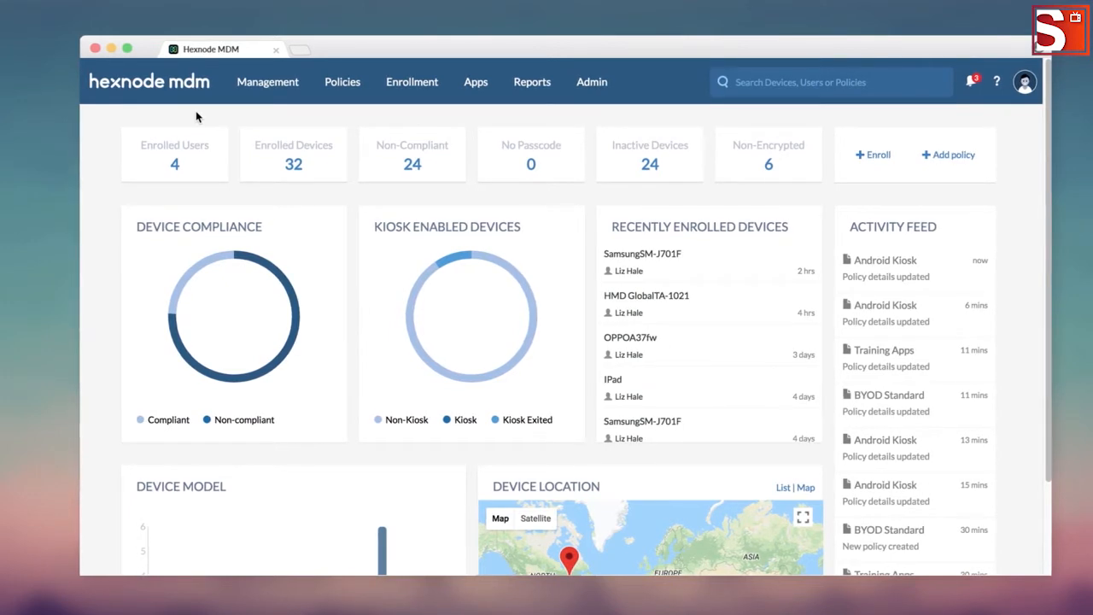
{"action": "mouse_move", "coordinate": [287, 100]}
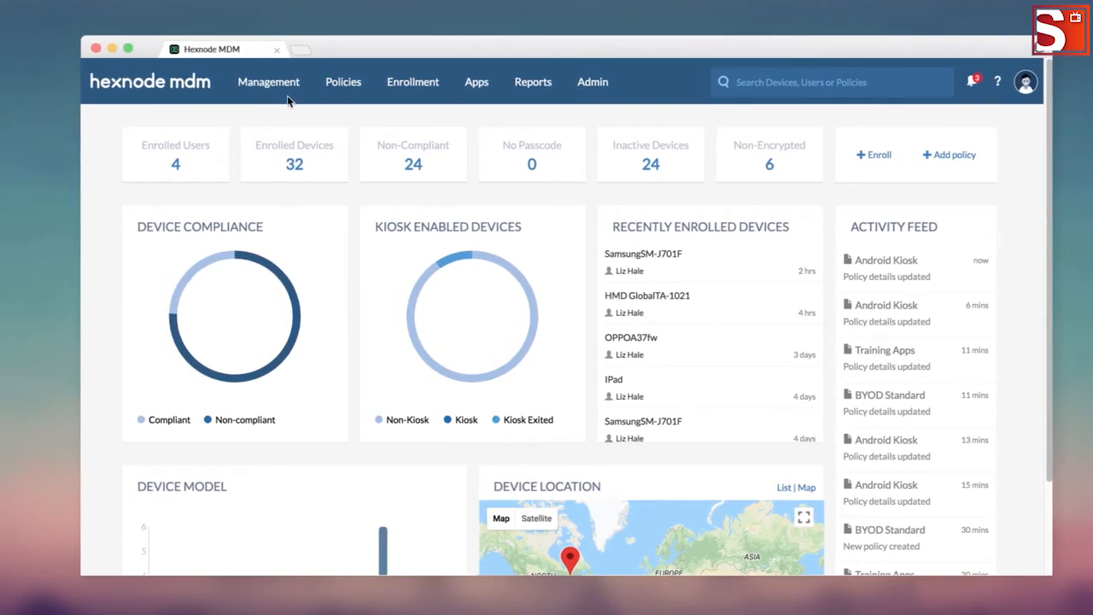
Step: Review the Android Kiosk policy's targets across devices, users and user groups
{"action": "left_click", "coordinate": [343, 82]}
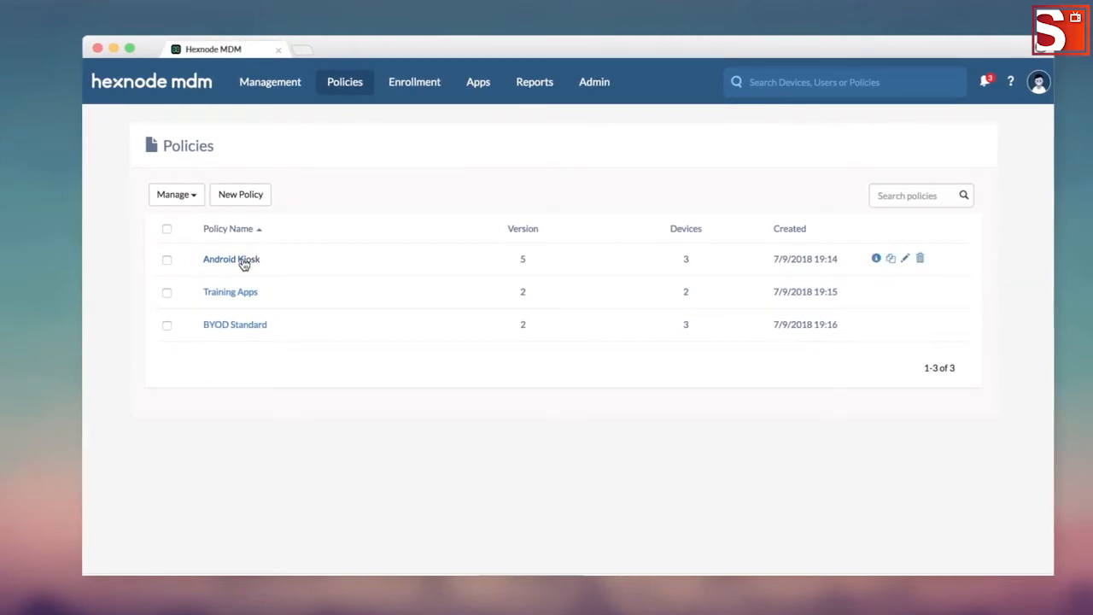
{"action": "left_click", "coordinate": [231, 260]}
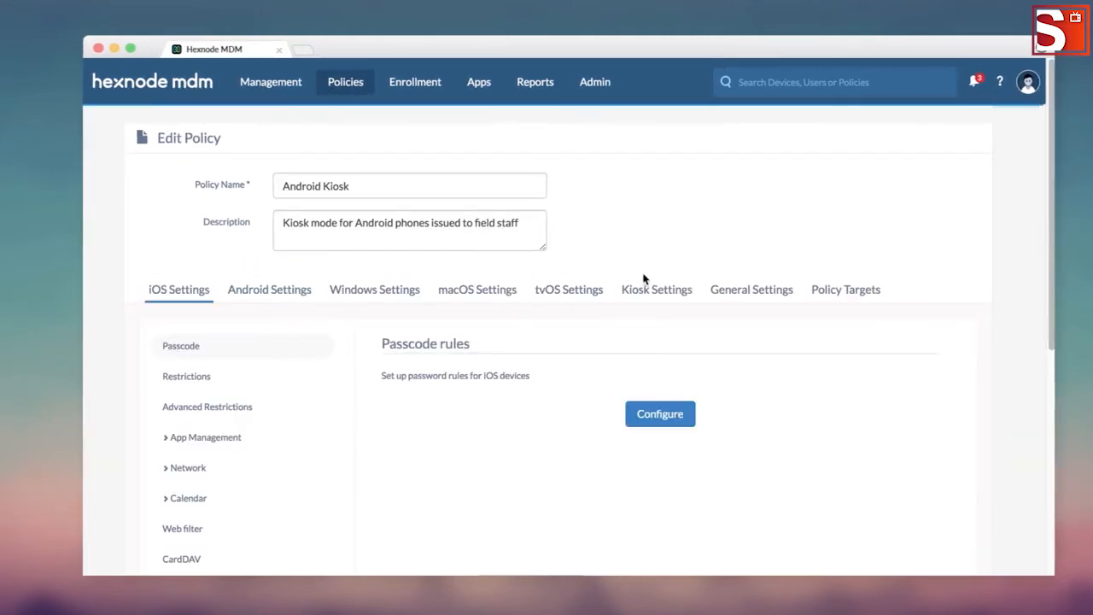
{"action": "left_click", "coordinate": [845, 289]}
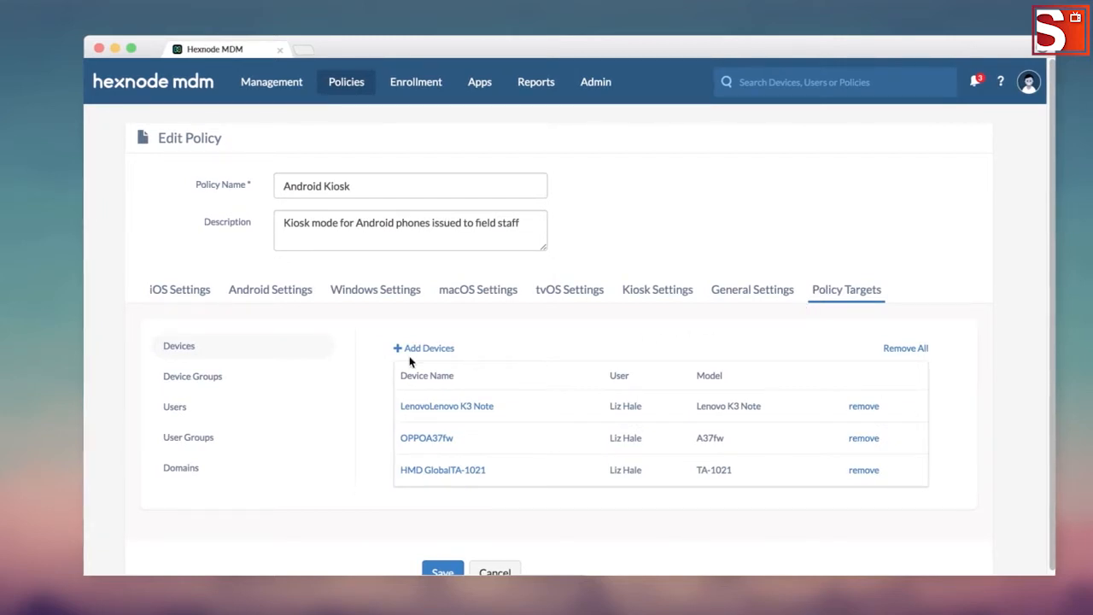
{"action": "left_click", "coordinate": [174, 407]}
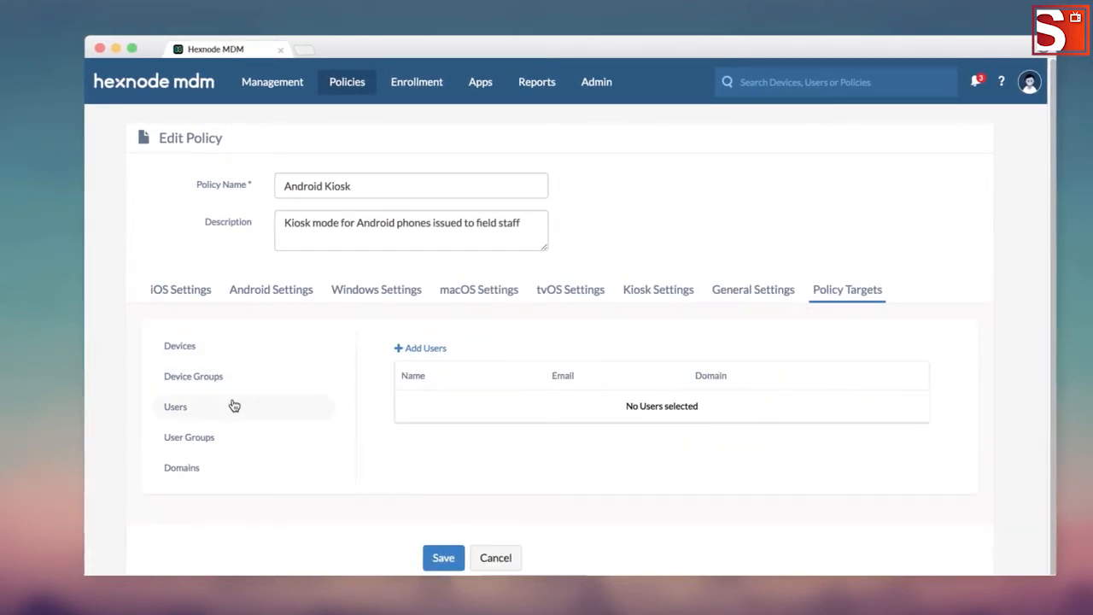
{"action": "left_click", "coordinate": [187, 437]}
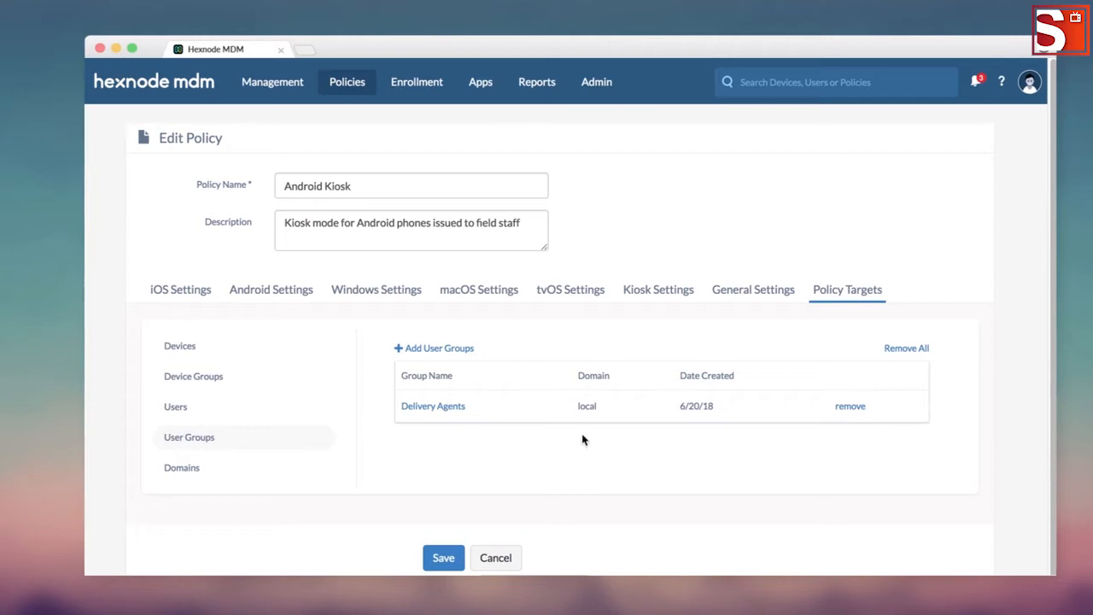
Step: Remove the Delivery Agents user group from the targets and save the policy
{"action": "left_click", "coordinate": [851, 407]}
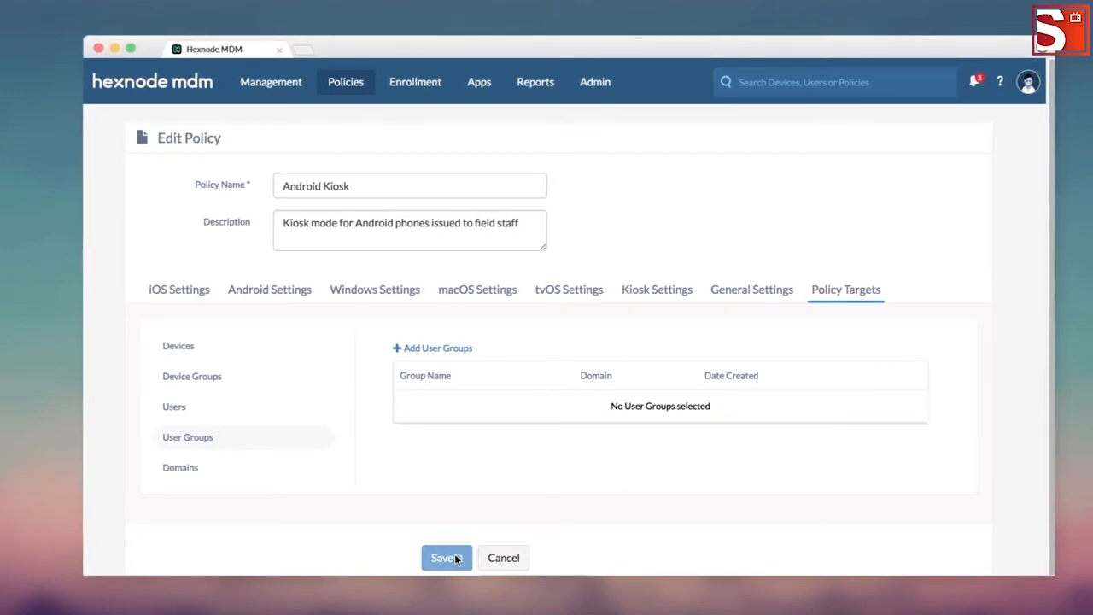
{"action": "left_click", "coordinate": [444, 557]}
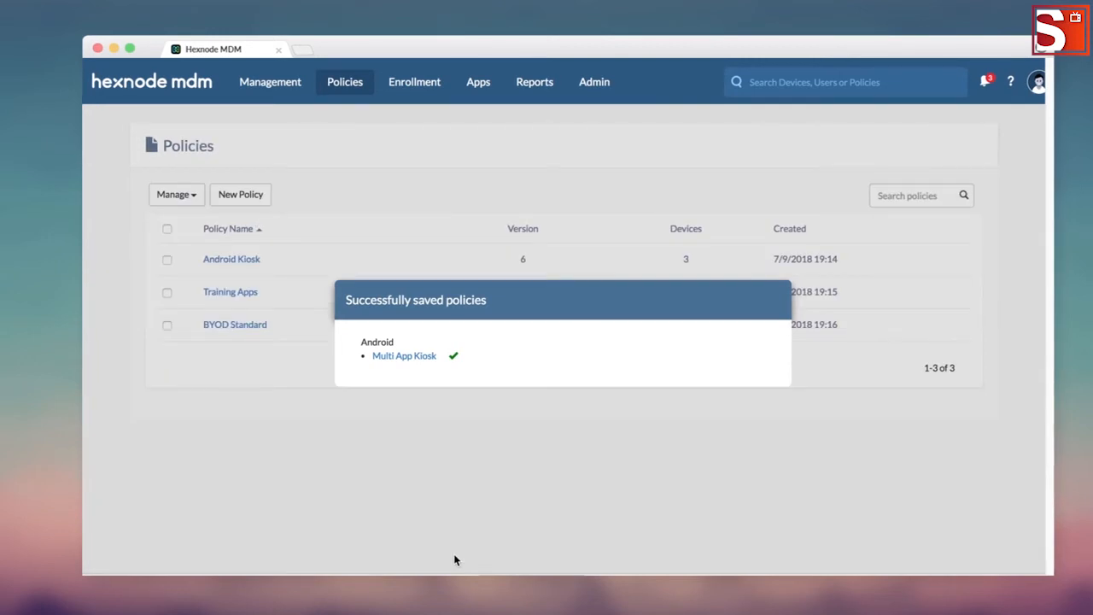